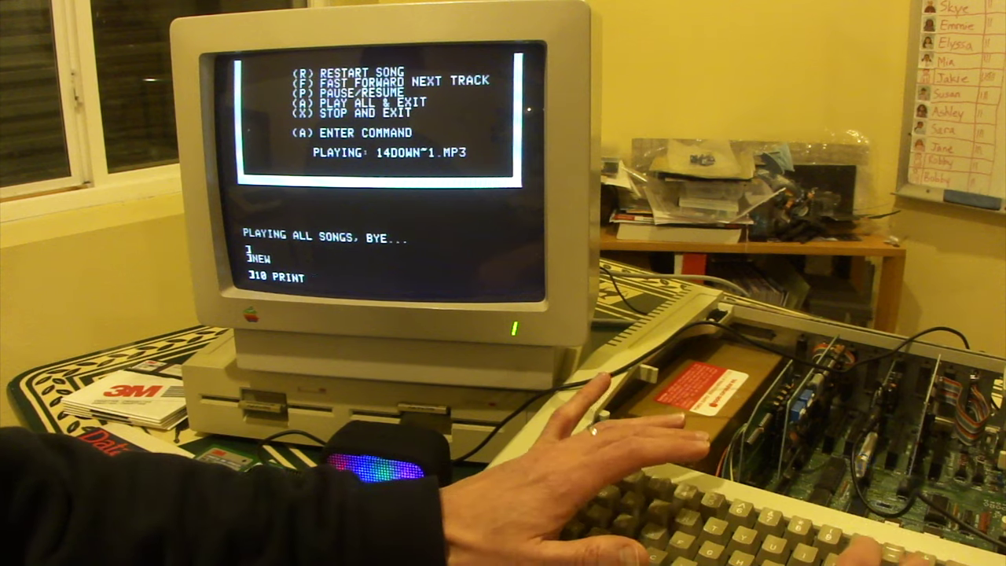
pyautogui.write('"HELLO!')
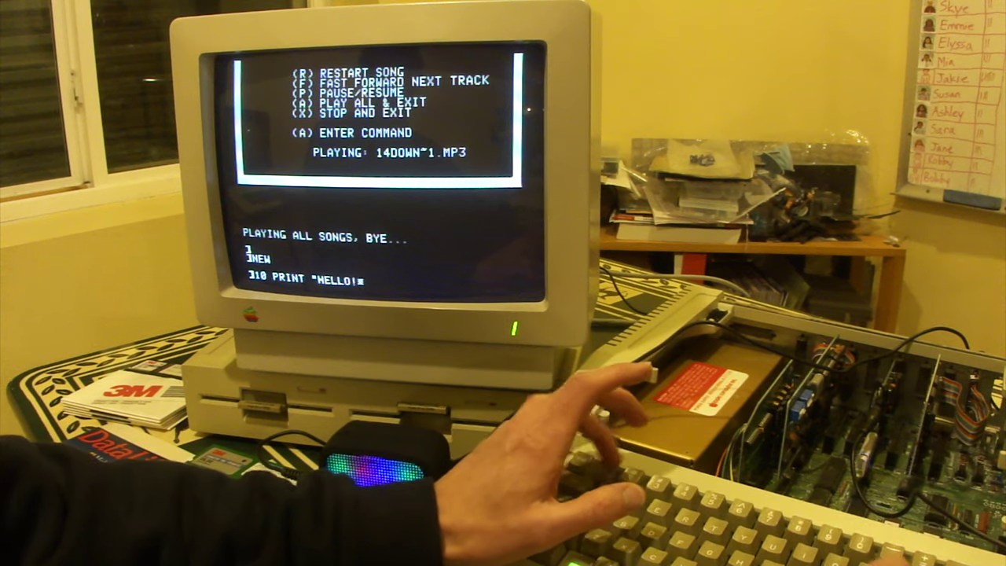